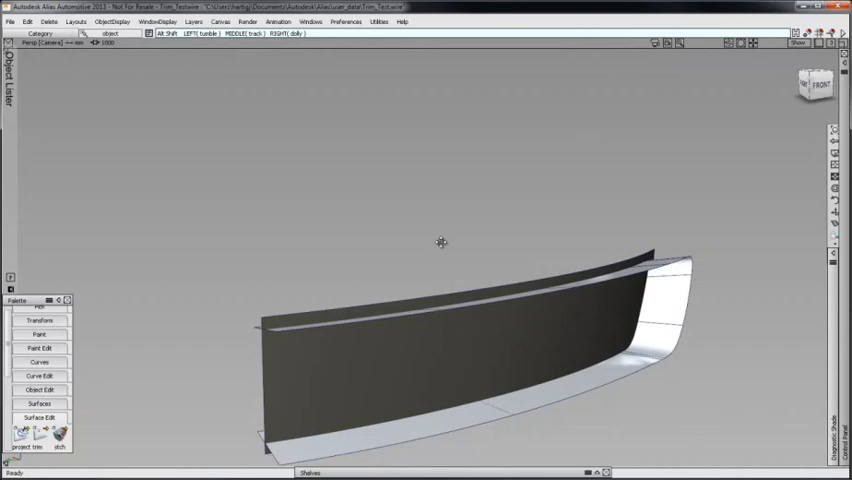
Step: Enable 3D Trimming with the Intersect method in the Trim tool options
drag(440, 242, 442, 218)
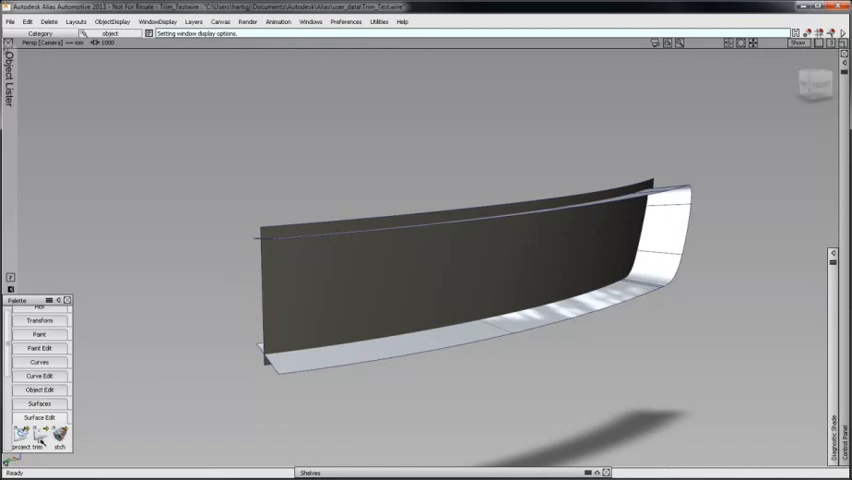
click(44, 440)
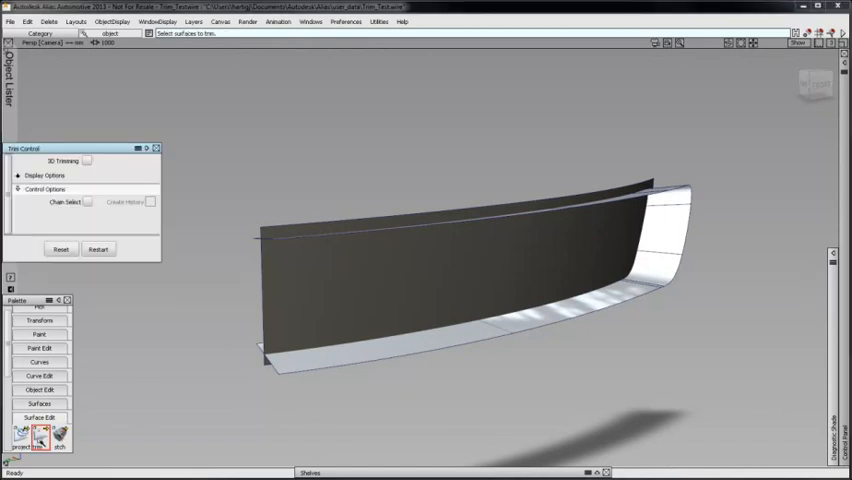
click(88, 160)
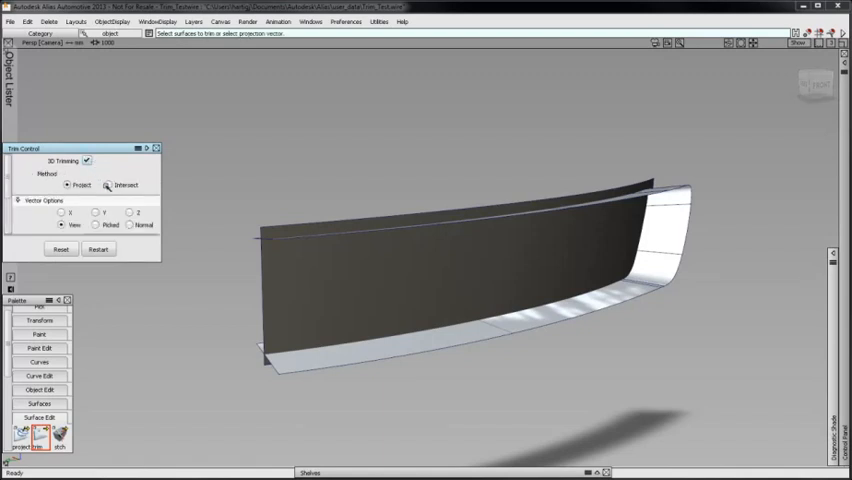
click(108, 184)
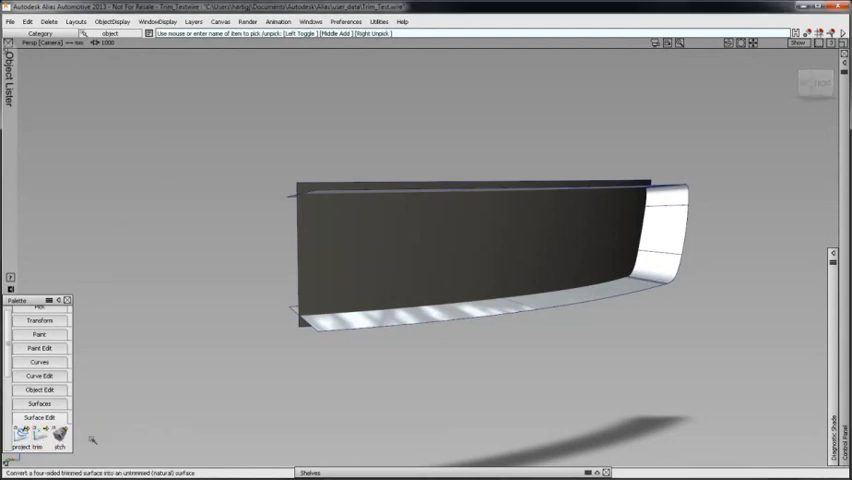
Step: Enable 3D Trimming with the Intersect method in the Trim Convert tool options
click(40, 438)
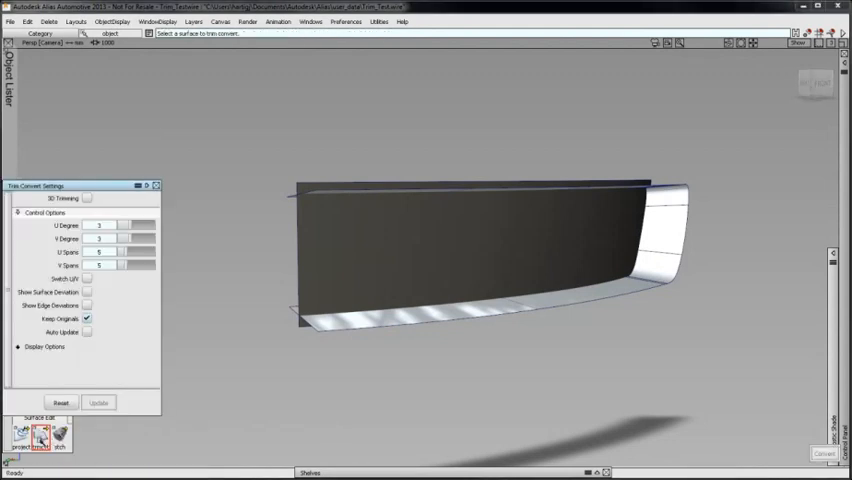
click(88, 198)
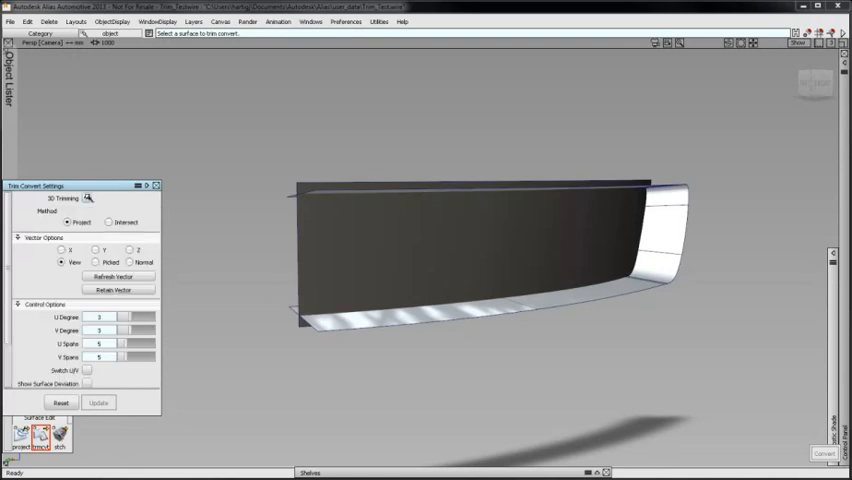
click(106, 220)
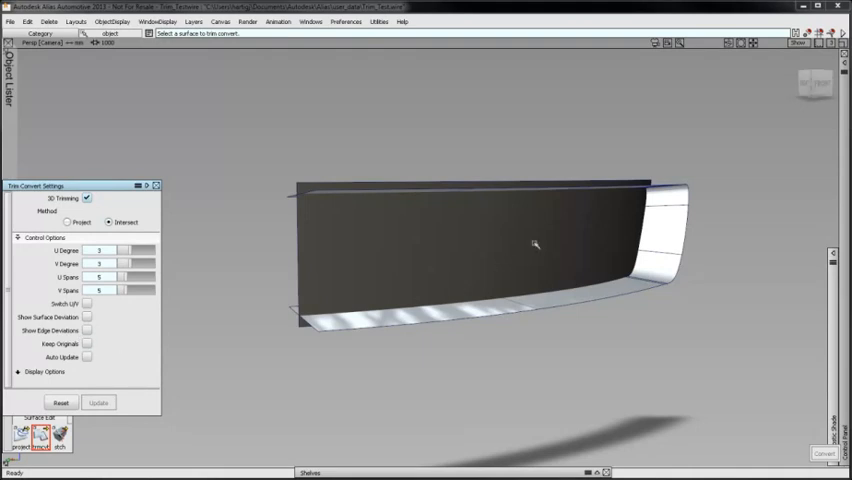
drag(536, 244, 604, 290)
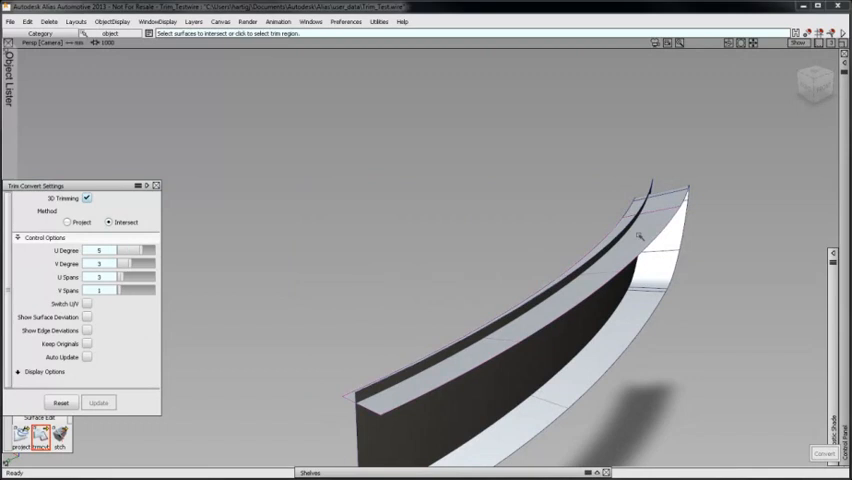
mouse_move(628, 224)
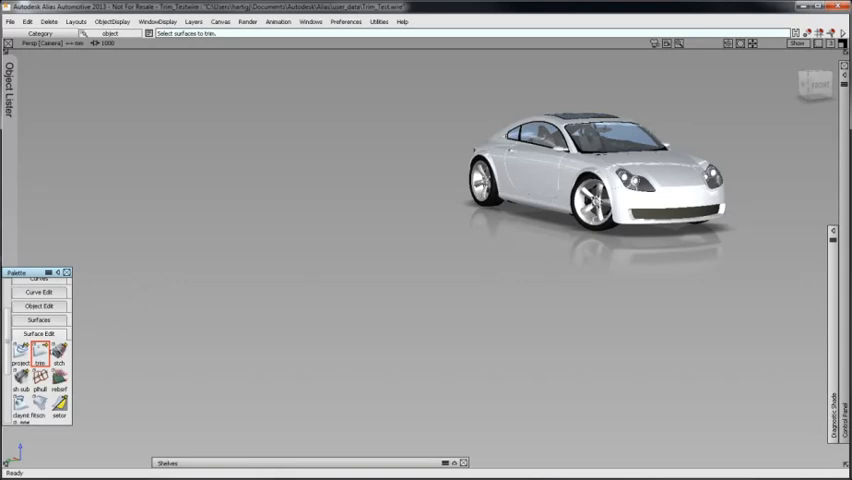
click(40, 358)
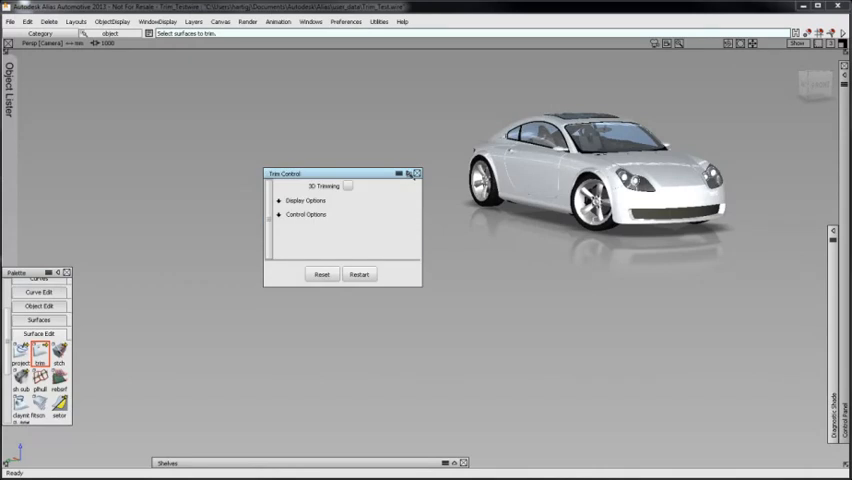
click(400, 172)
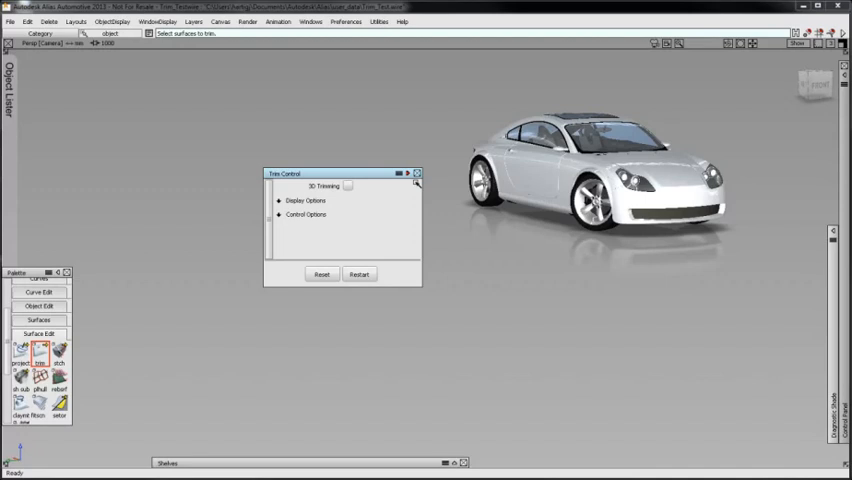
click(420, 174)
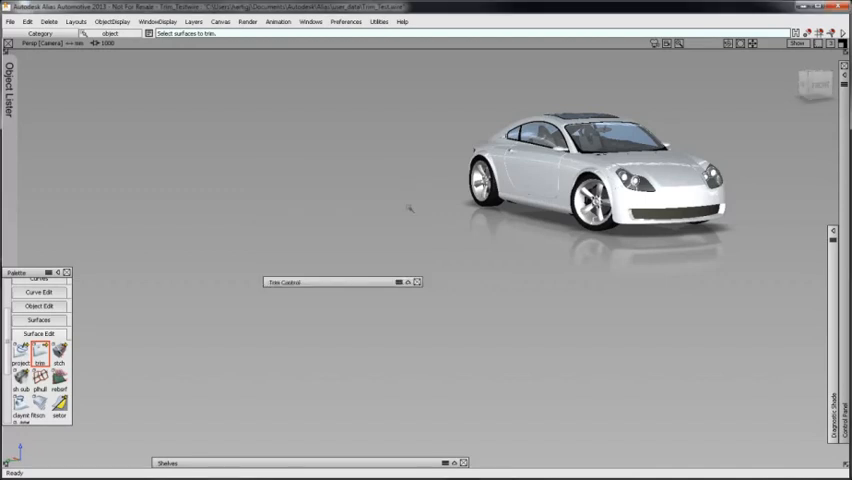
click(416, 280)
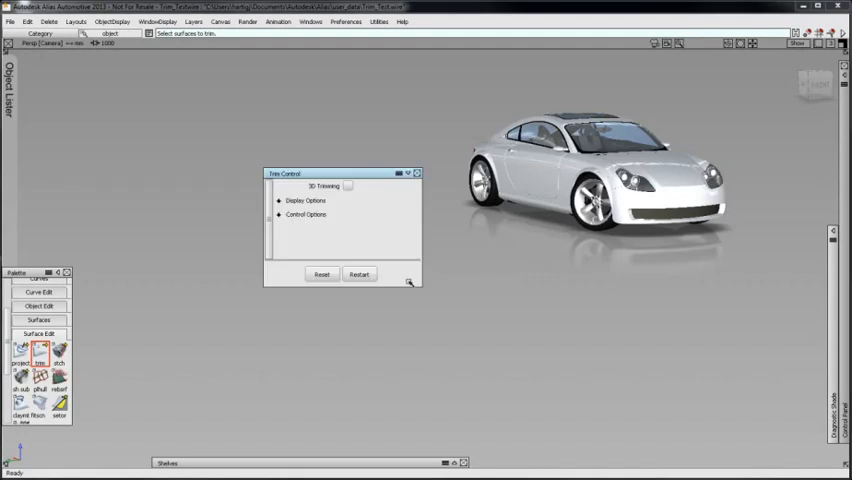
mouse_move(408, 200)
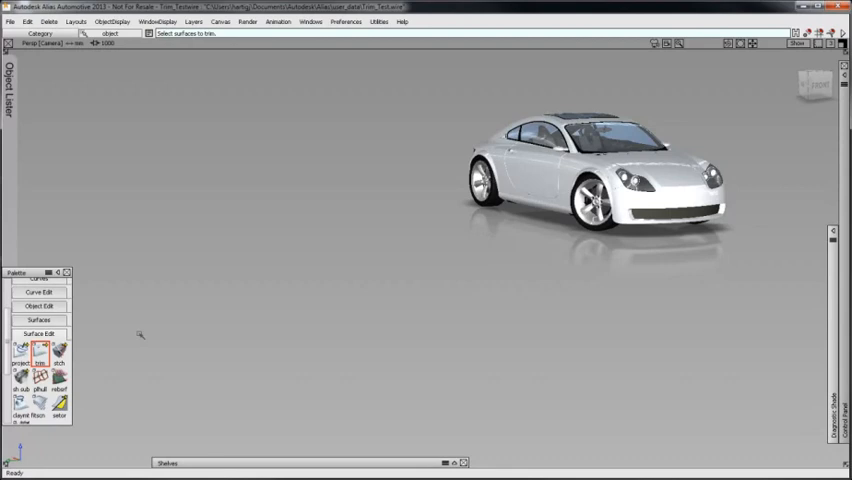
click(38, 352)
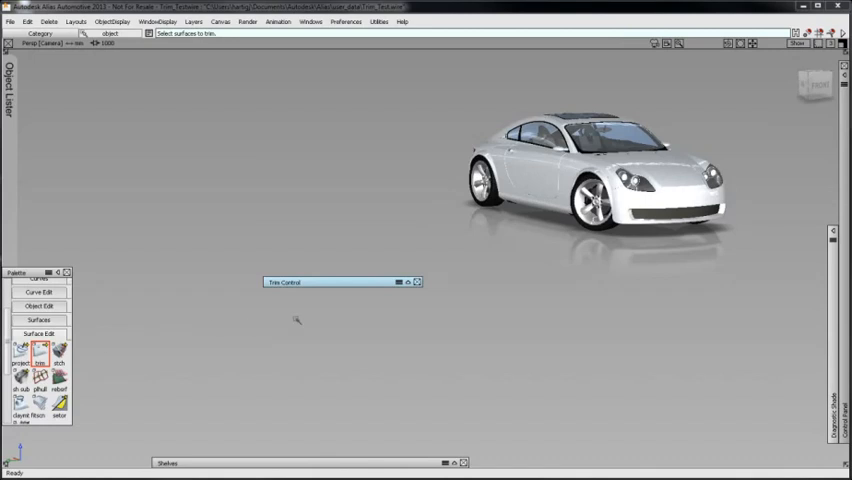
click(408, 282)
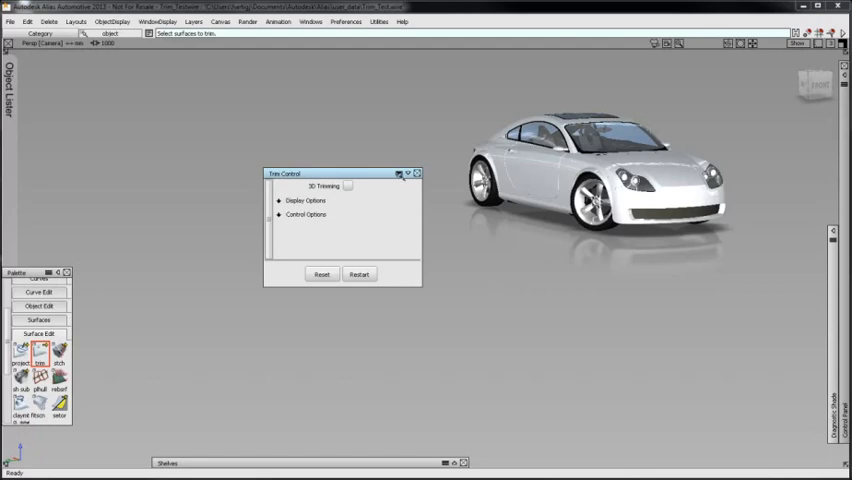
click(408, 172)
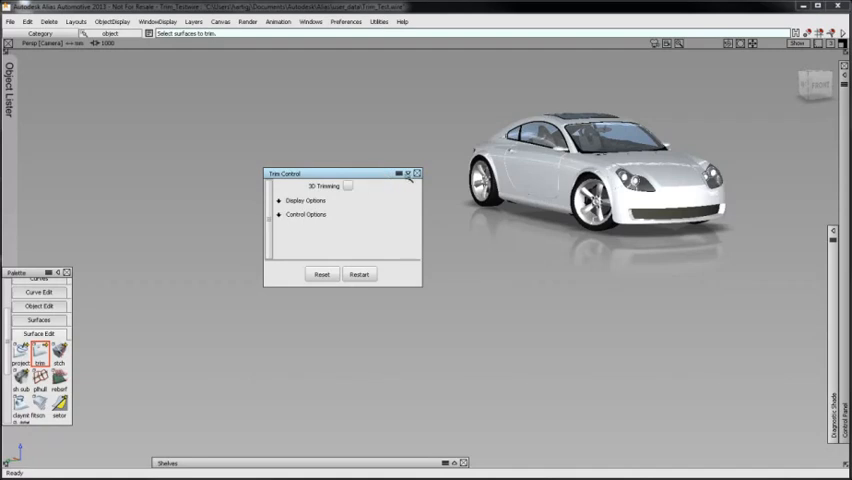
click(416, 172)
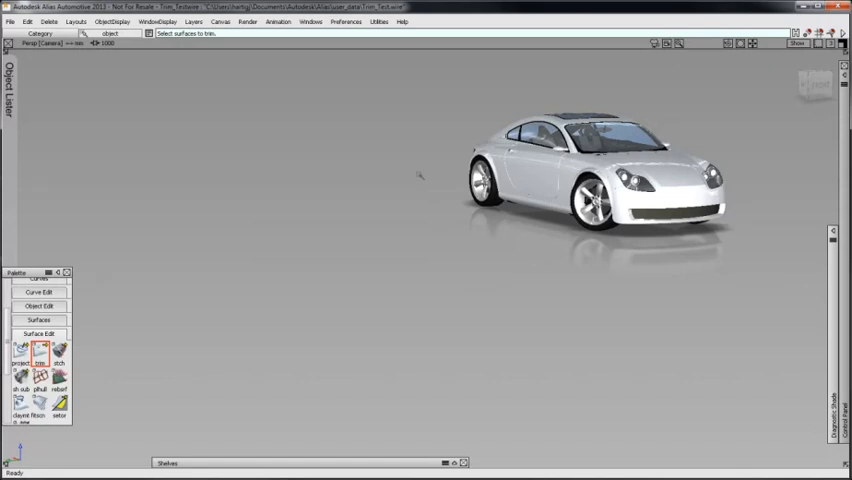
mouse_move(188, 242)
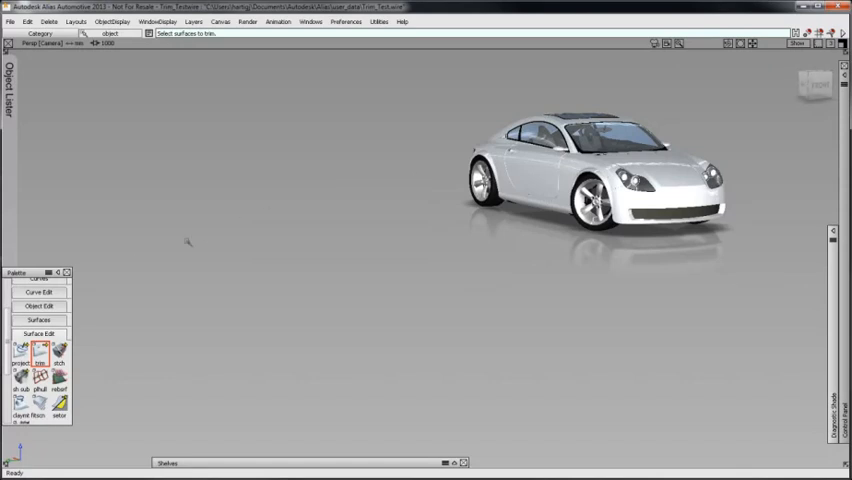
Step: Snap the Shelves window to the Palette and move them as one group
drag(16, 272, 56, 240)
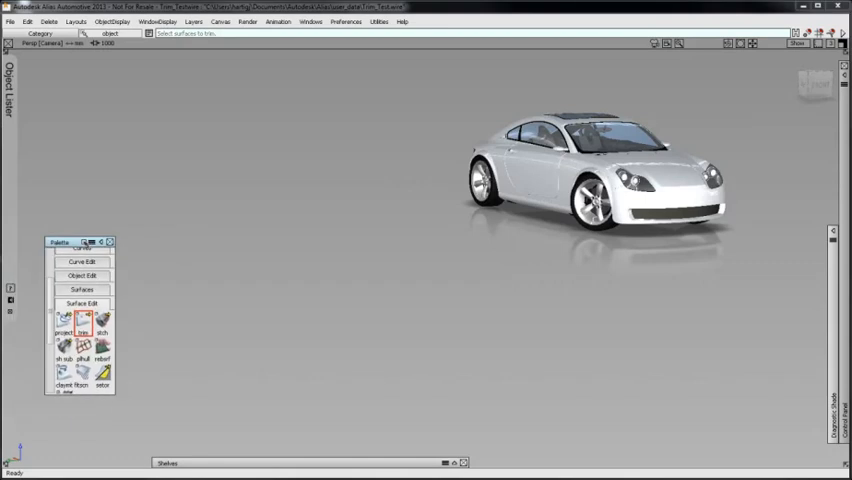
drag(80, 240, 38, 220)
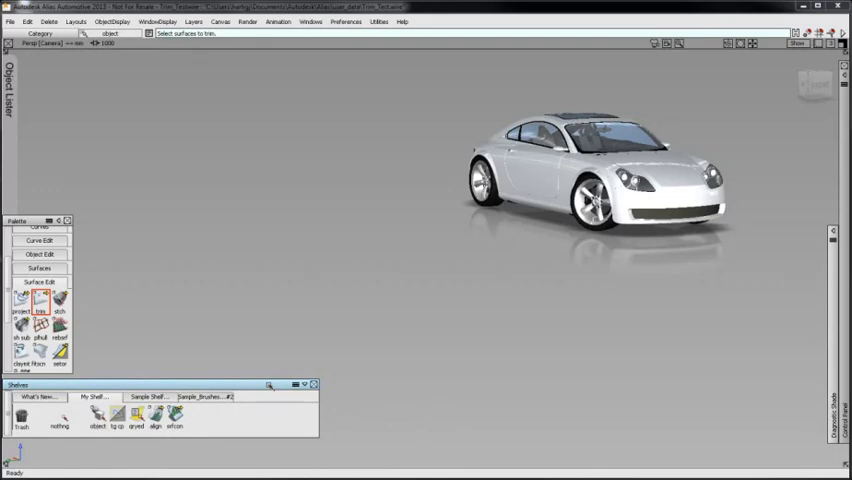
drag(18, 384, 70, 380)
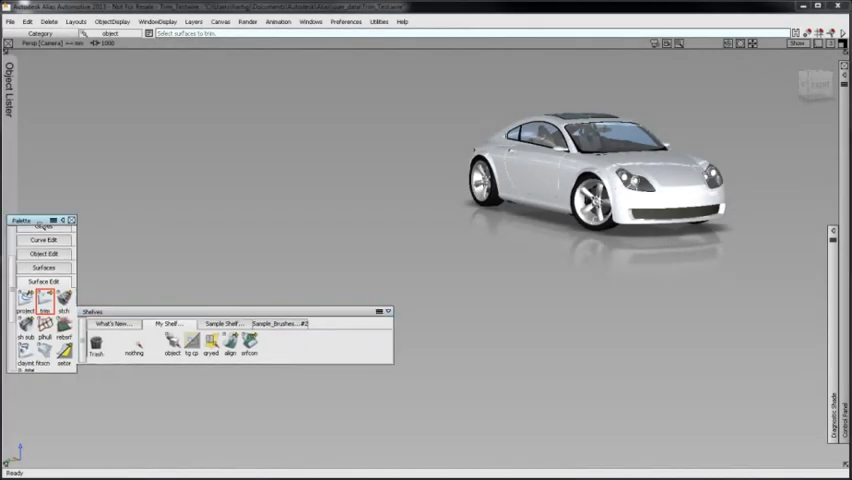
drag(40, 220, 280, 262)
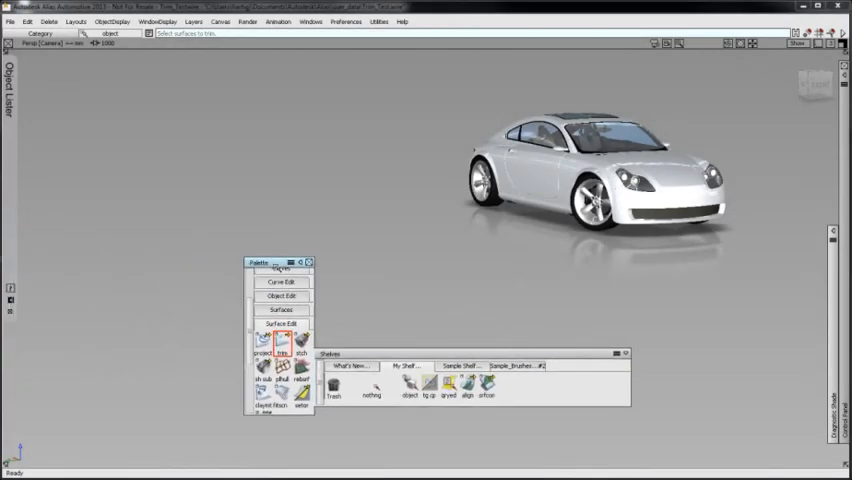